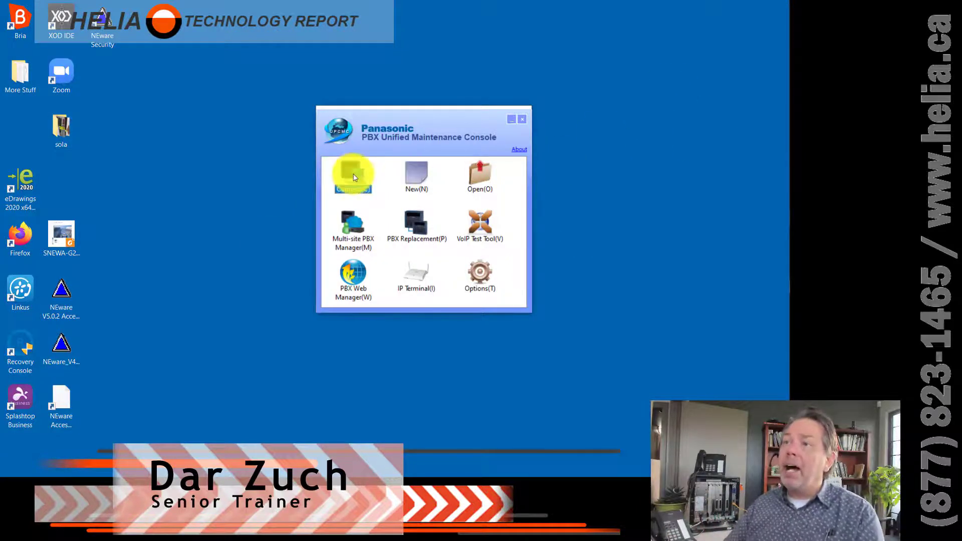
- Connect to the Test TDE100-200 system over LAN and load the 1.1 Slot view
click(353, 174)
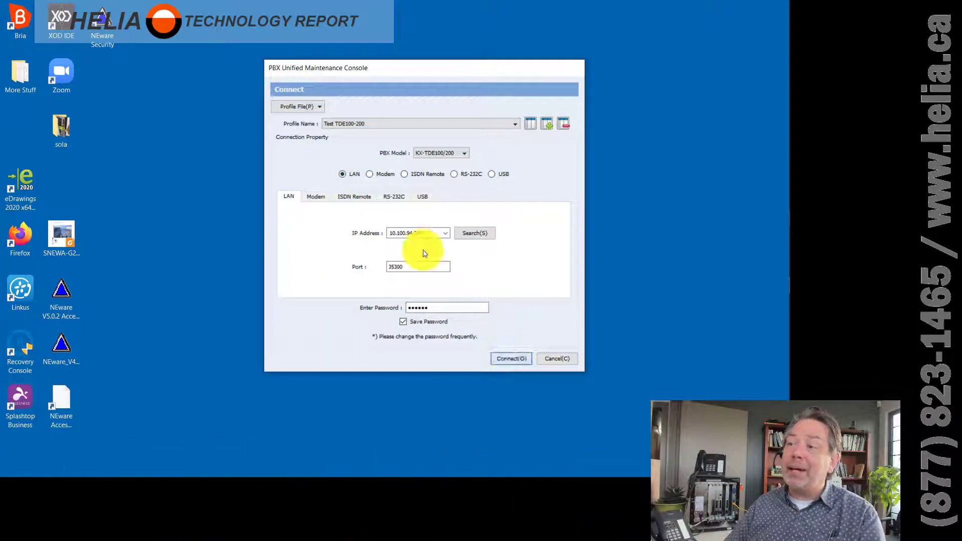
click(510, 358)
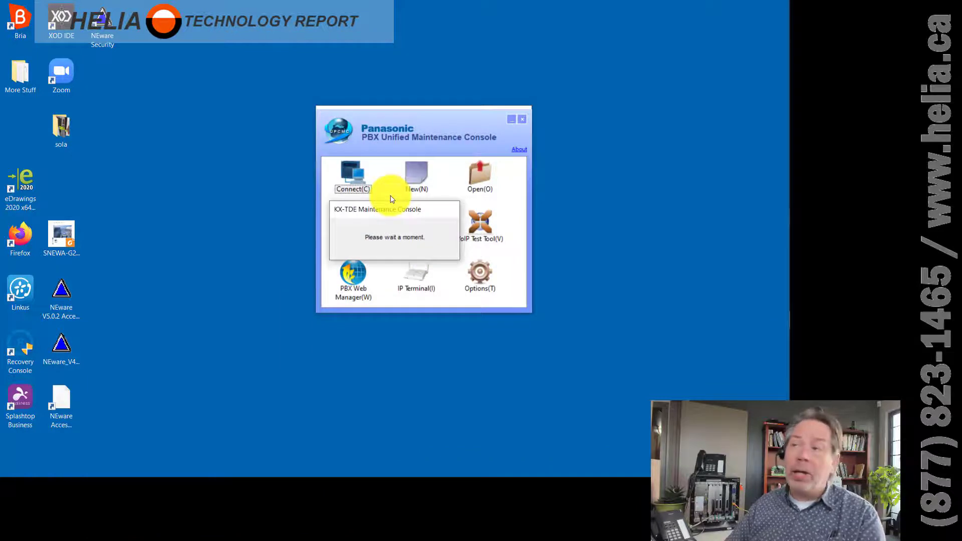
mouse_move(293, 240)
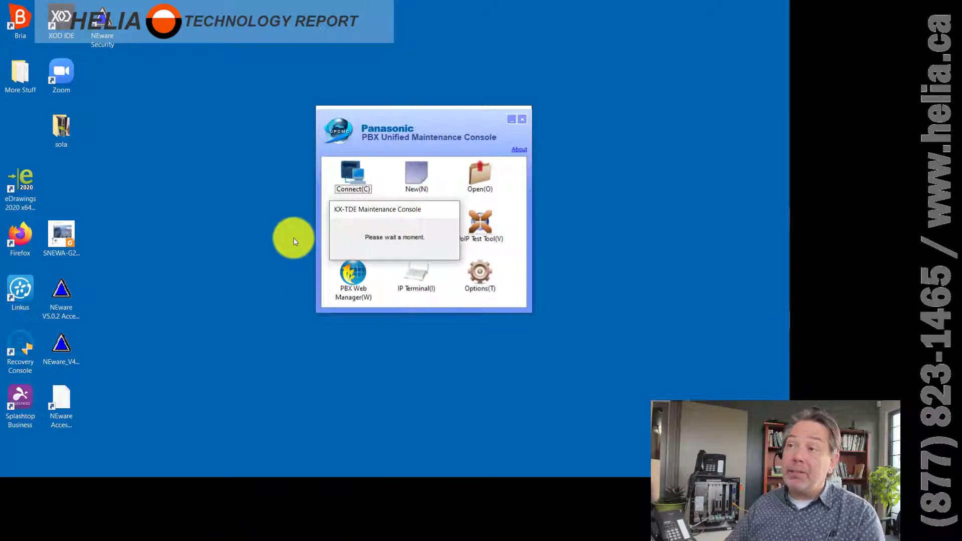
mouse_move(300, 217)
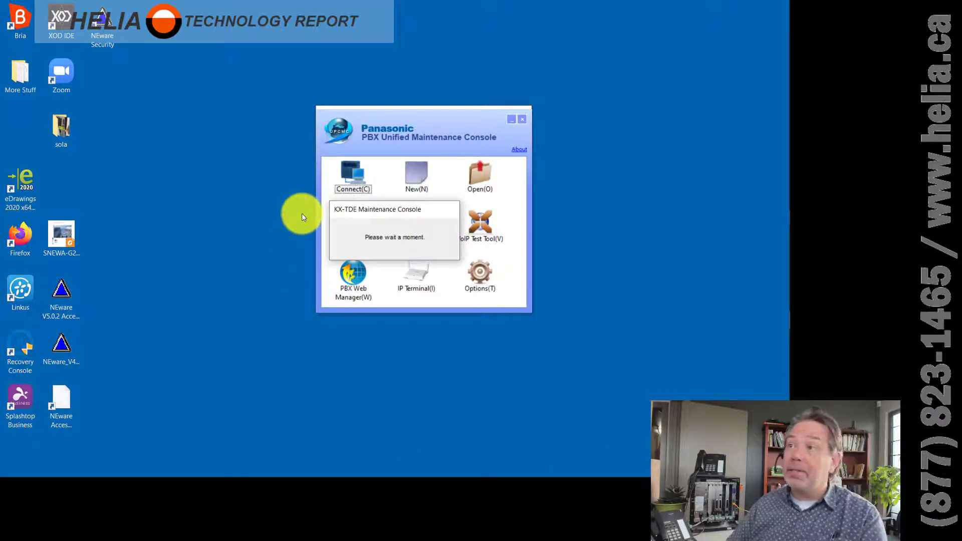
click(352, 176)
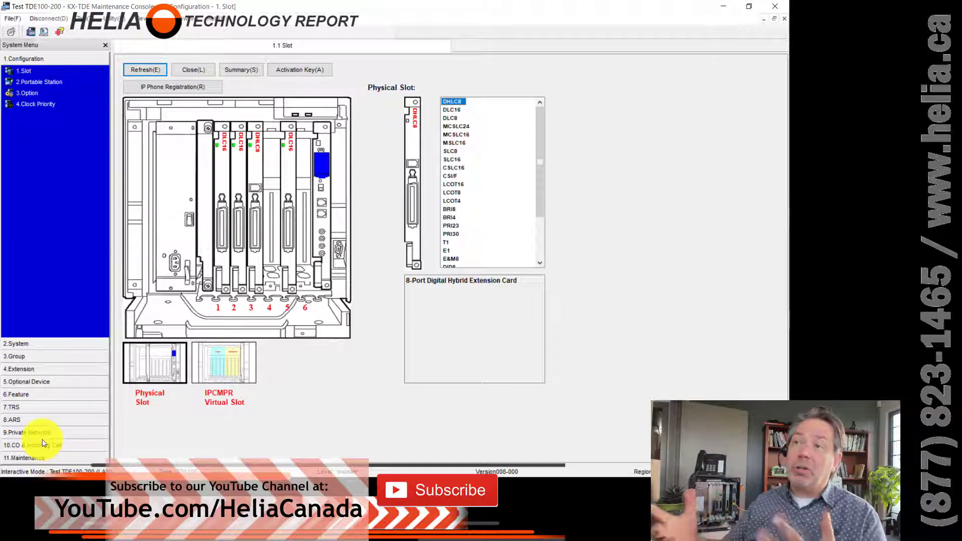
- Switch to the IPCMPR virtual slot layout and inspect the V-SIPGW16 card's context menu
click(312, 184)
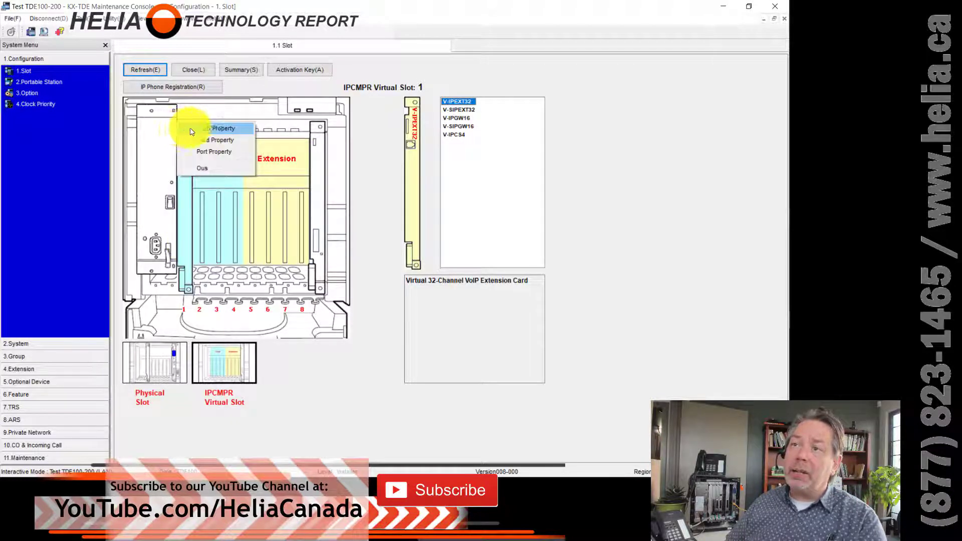
mouse_move(202, 169)
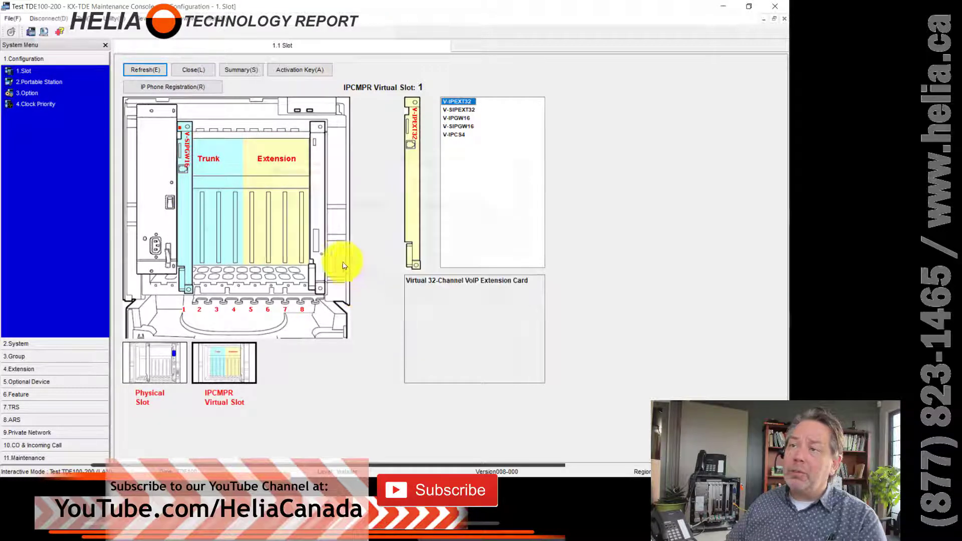
right_click(181, 134)
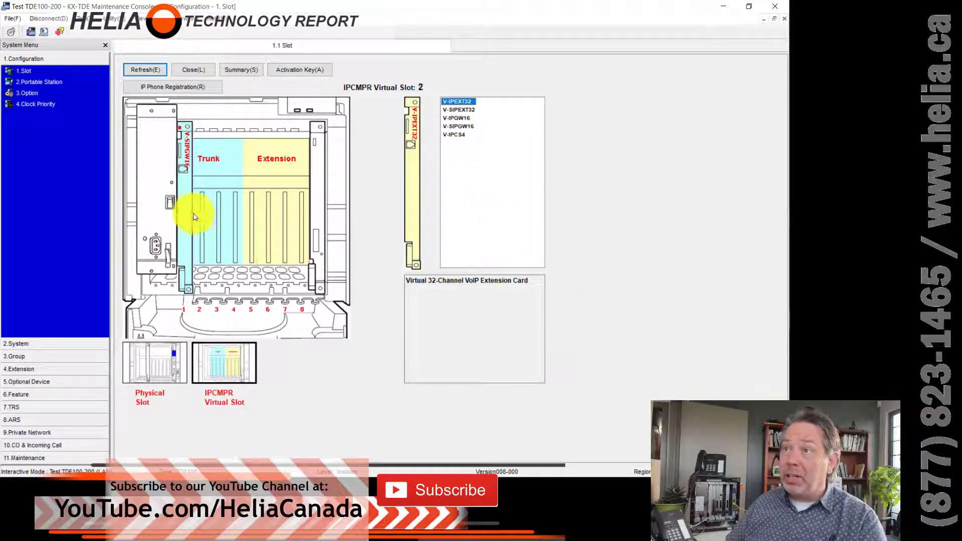
click(457, 102)
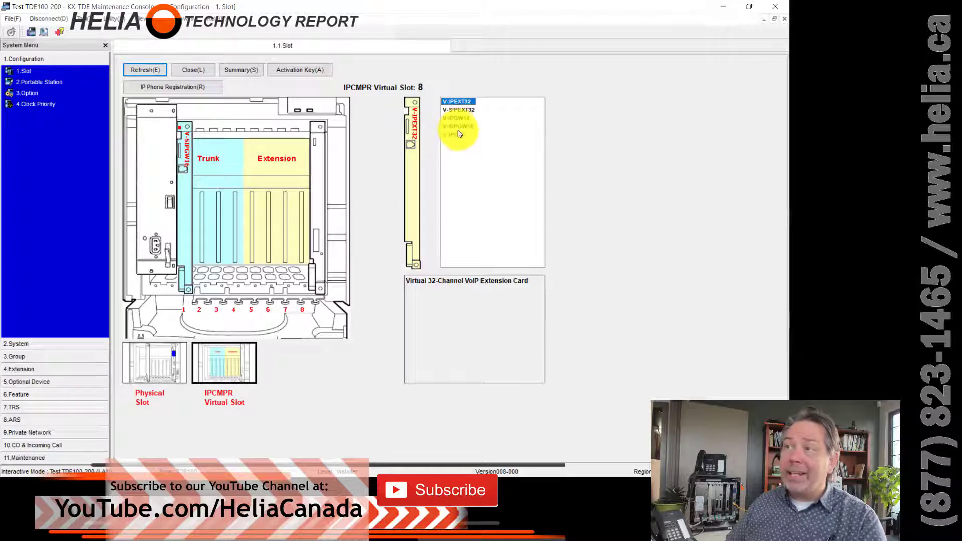
right_click(184, 209)
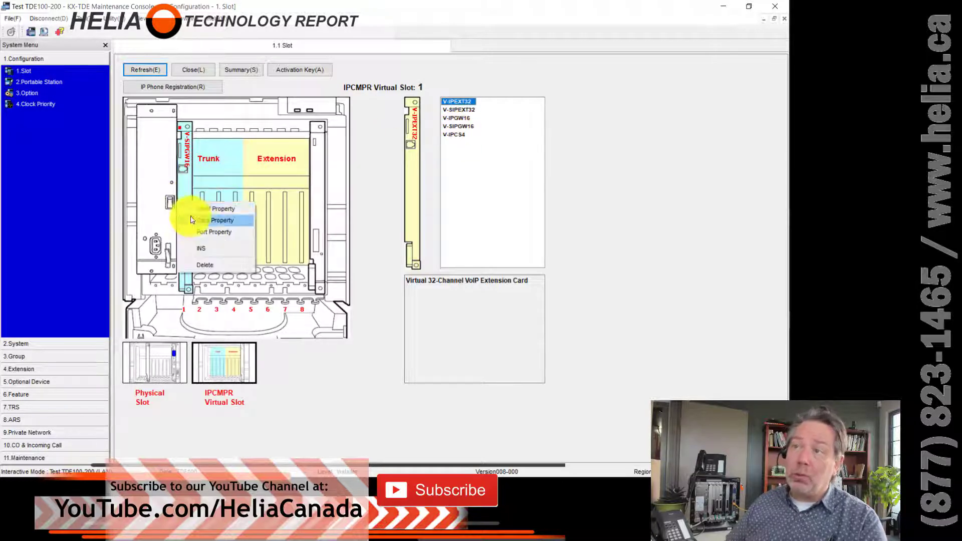
click(229, 211)
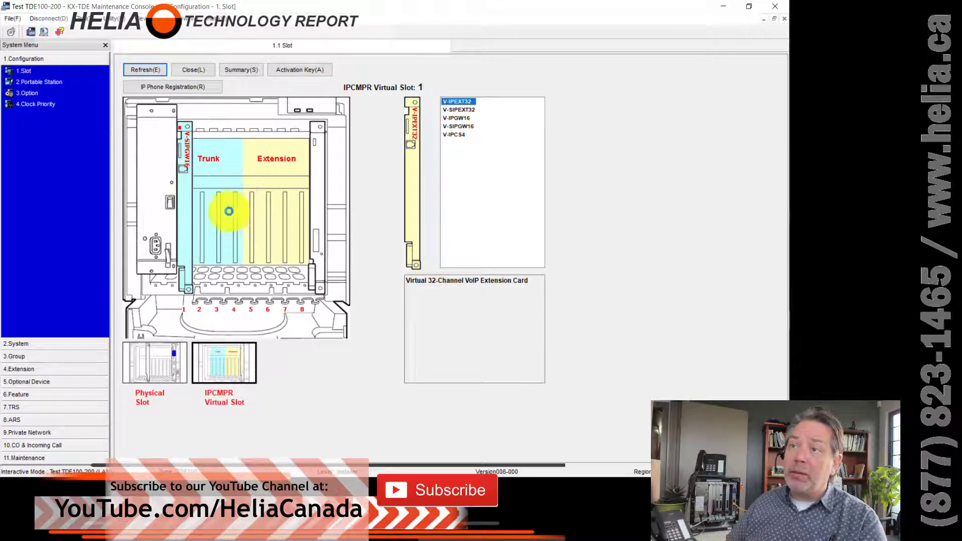
- Review the virtual shelf's Main tab NAT settings, then its SIP Timer tab
click(144, 69)
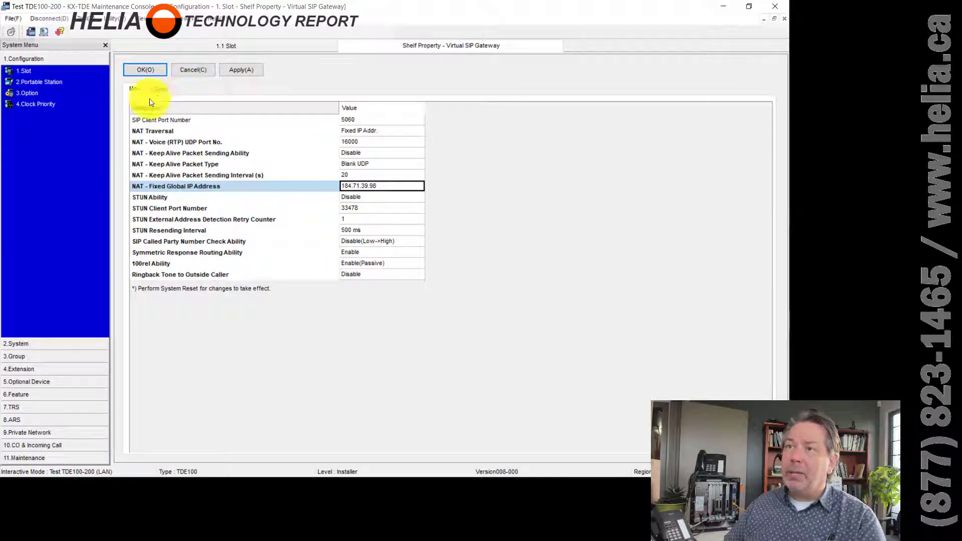
click(161, 89)
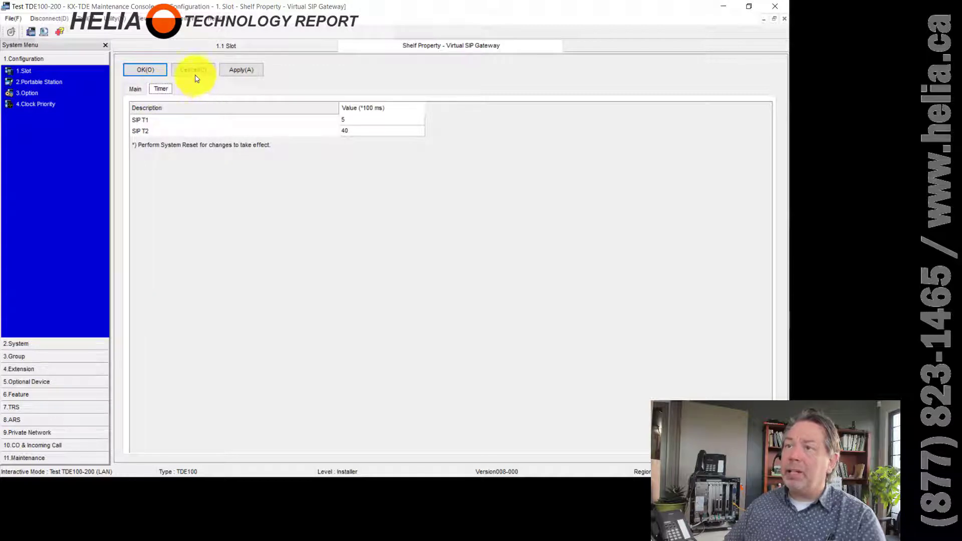
- Cancel the shelf properties and review the V-SIPGW16 card's manual DNS servers 7.7.7.7 and 8.8.8.8
click(144, 69)
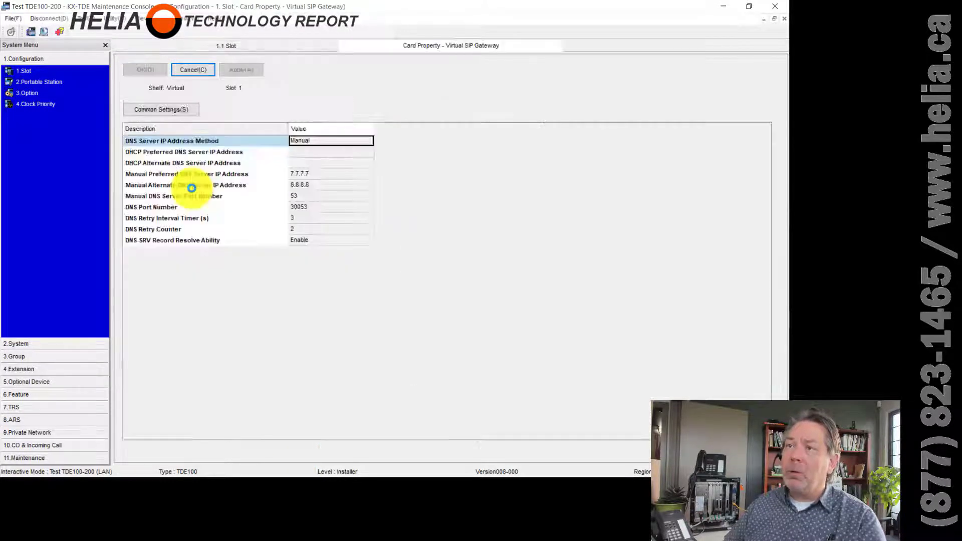
mouse_move(272, 364)
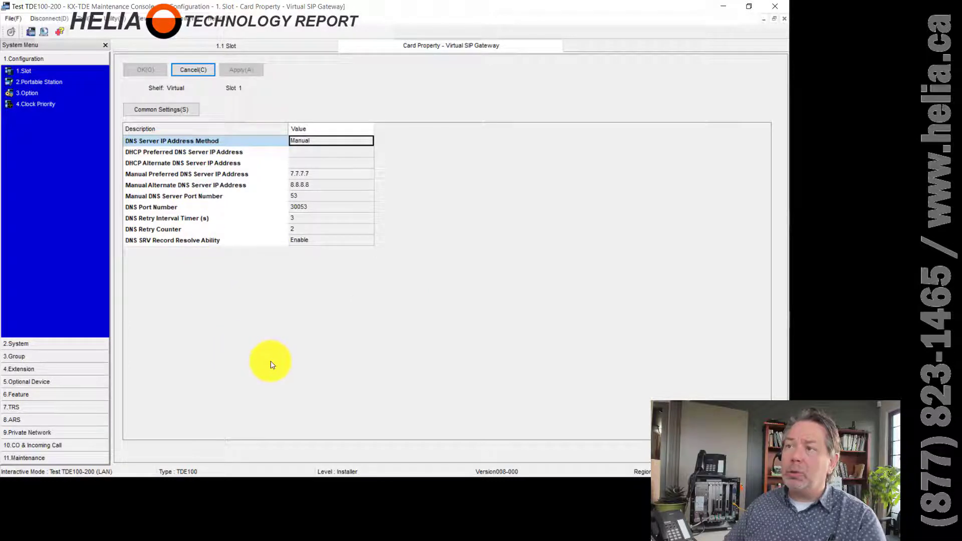
mouse_move(238, 337)
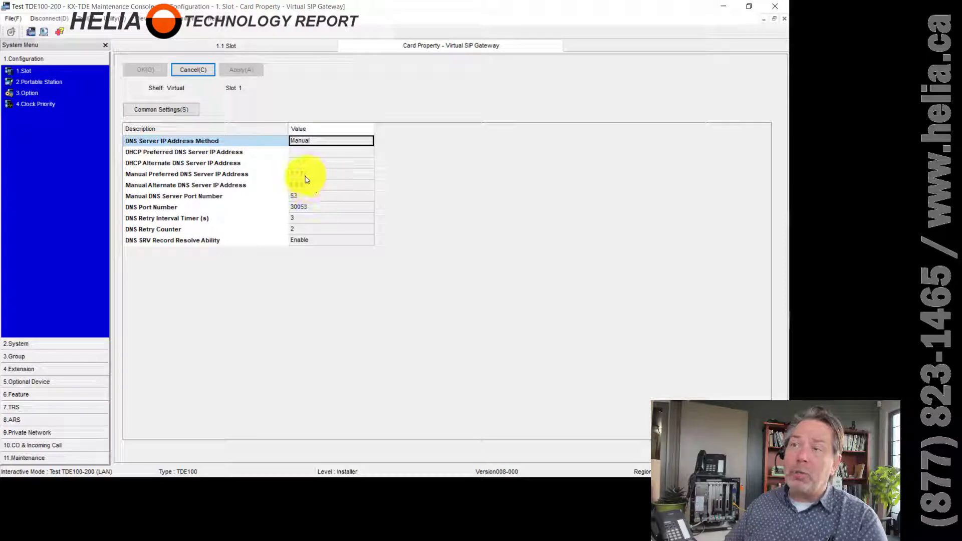
mouse_move(300, 177)
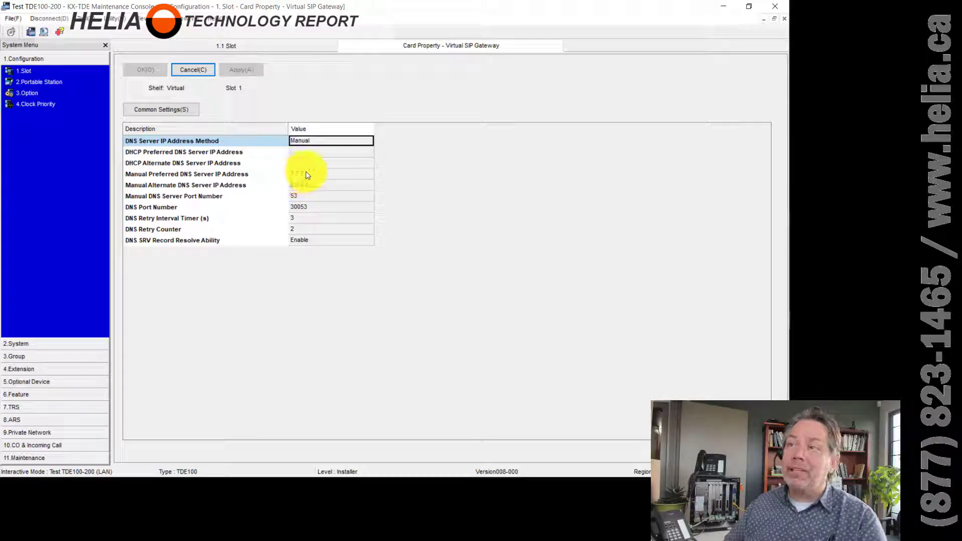
mouse_move(298, 188)
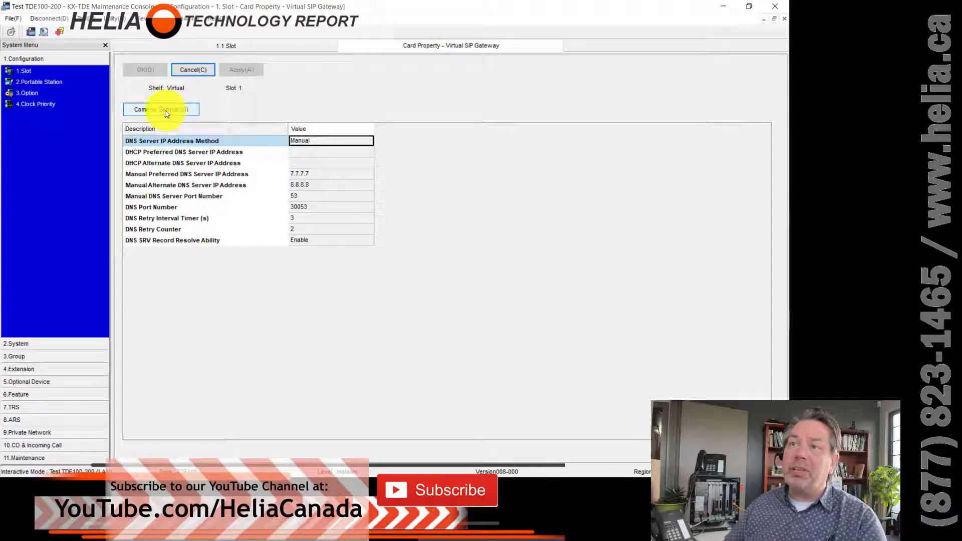
click(161, 110)
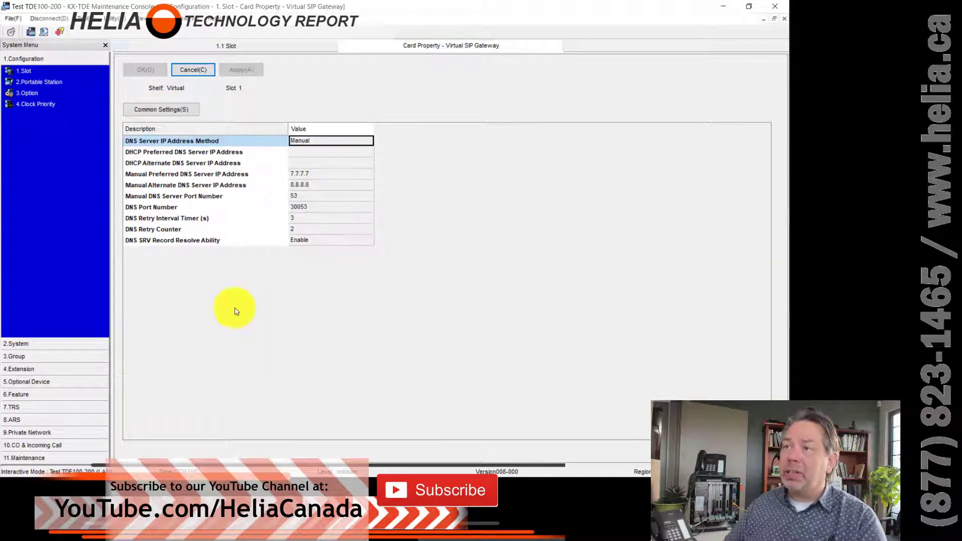
- Close Card Property and open V-SIPGW16 Port Property, showing HeliaTel Premium on port 1
click(192, 70)
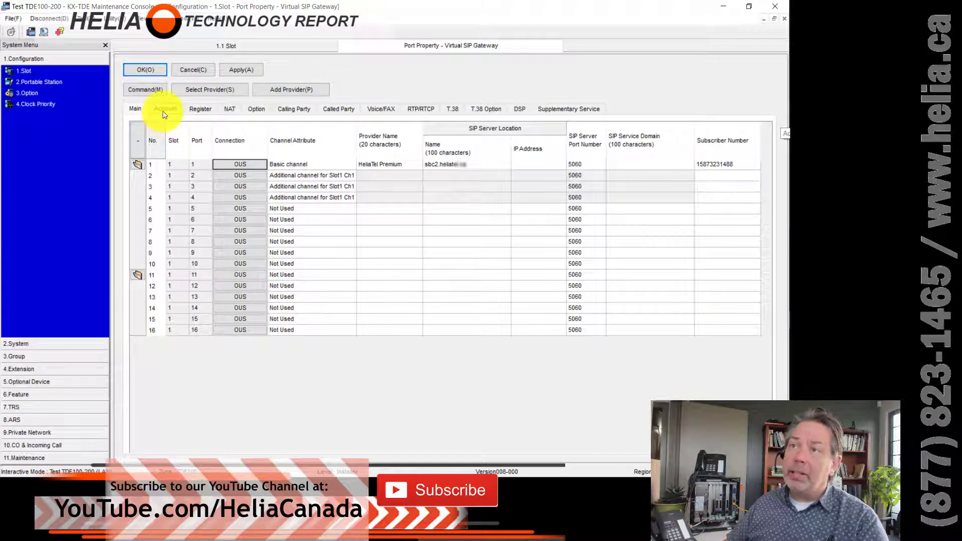
- View the per-port SIP account credentials, then the Register tab with port 1's 240-second interval
click(166, 109)
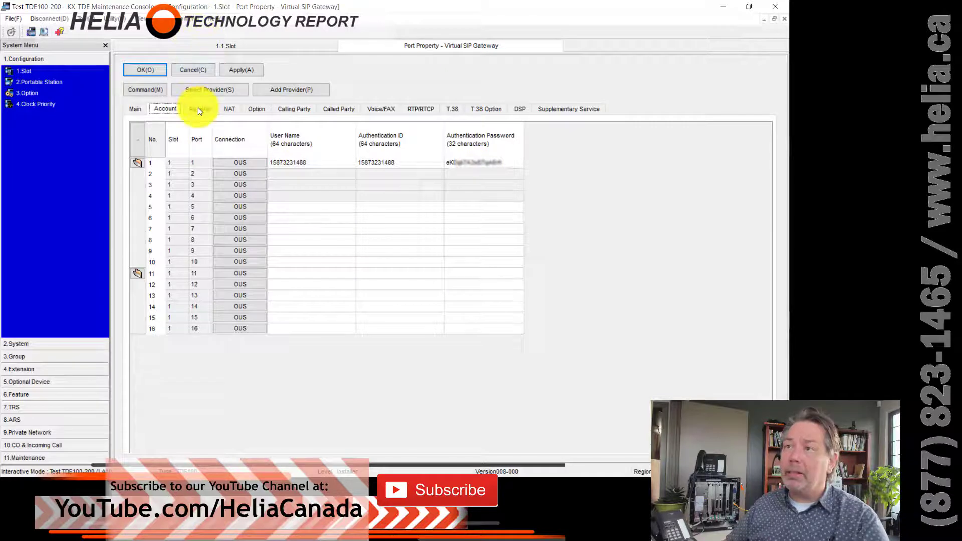
click(199, 108)
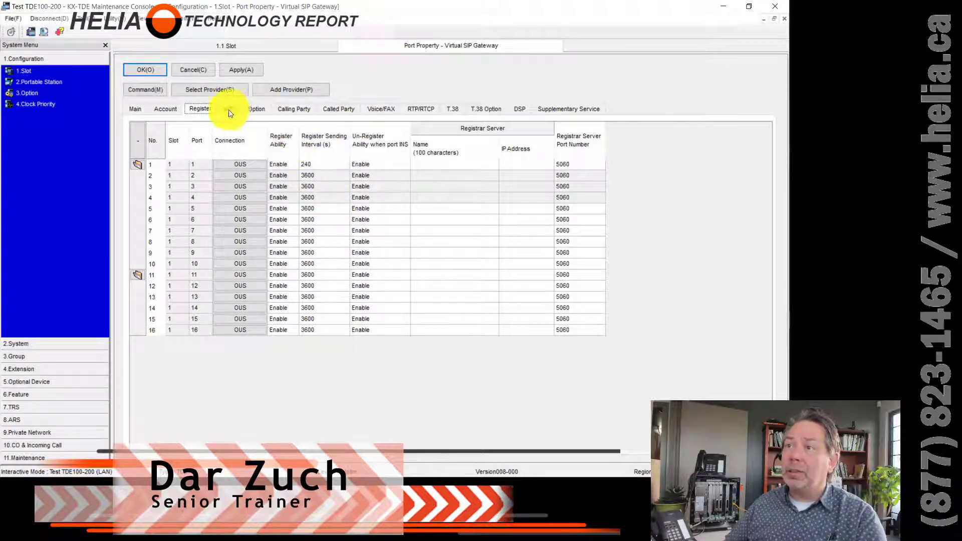
- Review the NAT STUN, session timer Option and Calling Party header settings
click(230, 109)
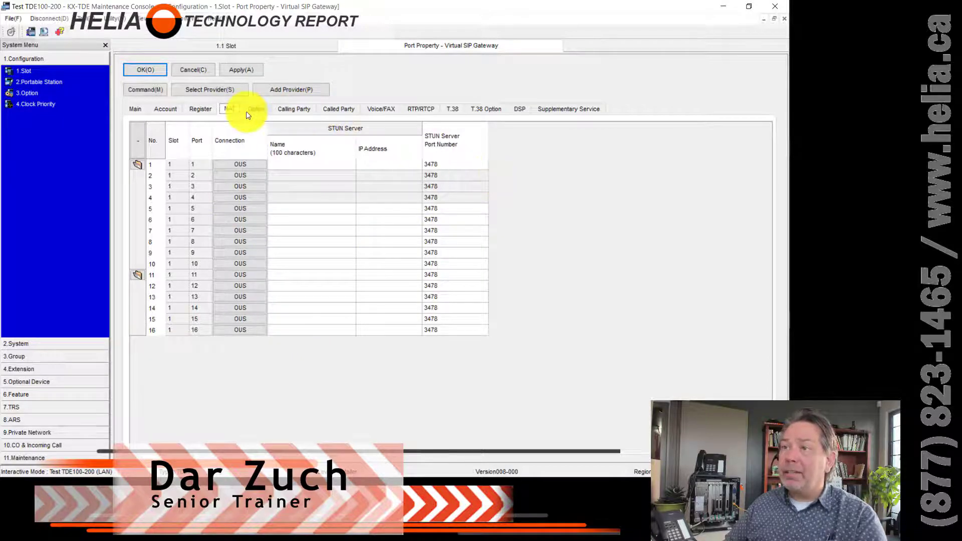
click(254, 108)
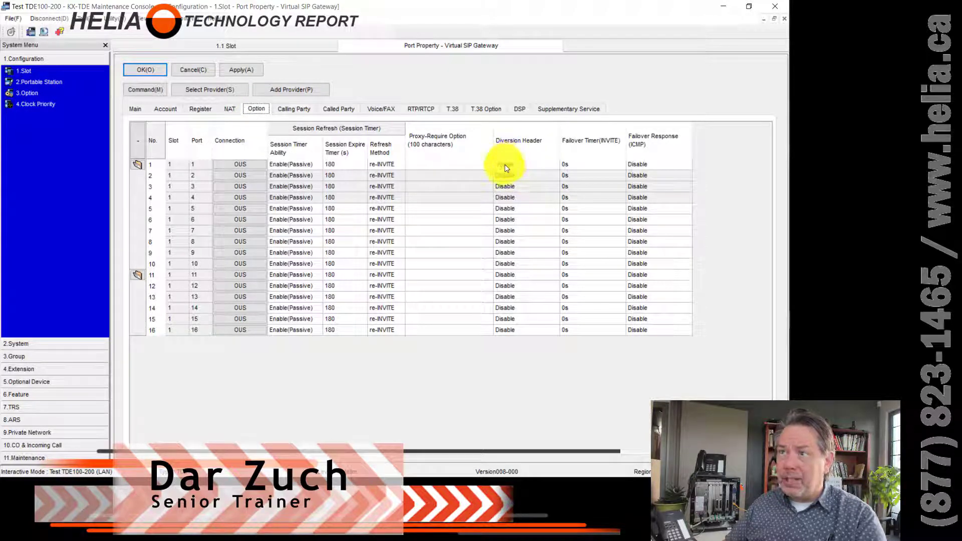
click(293, 108)
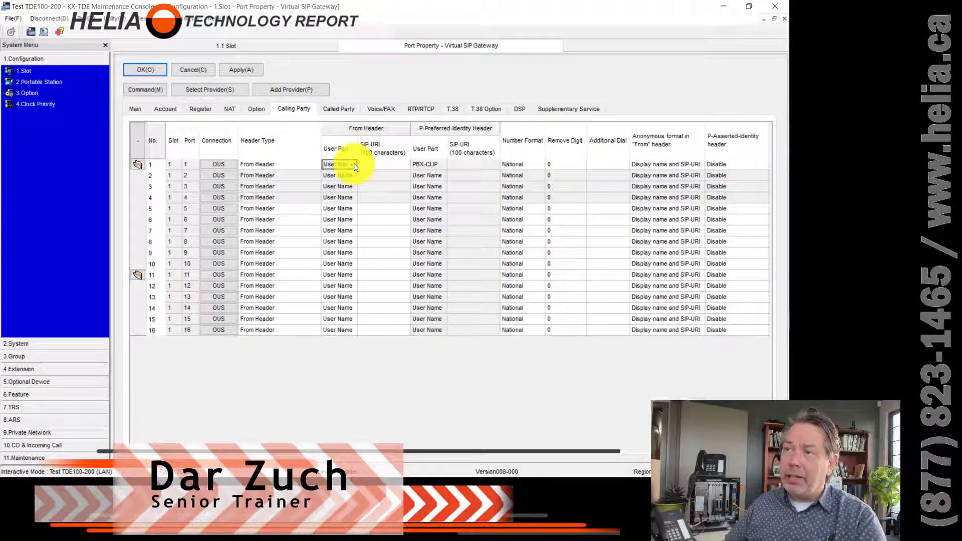
- Switch port 1's user part to PBX-CLIP, restore User Name, and view Called Party settings
click(352, 164)
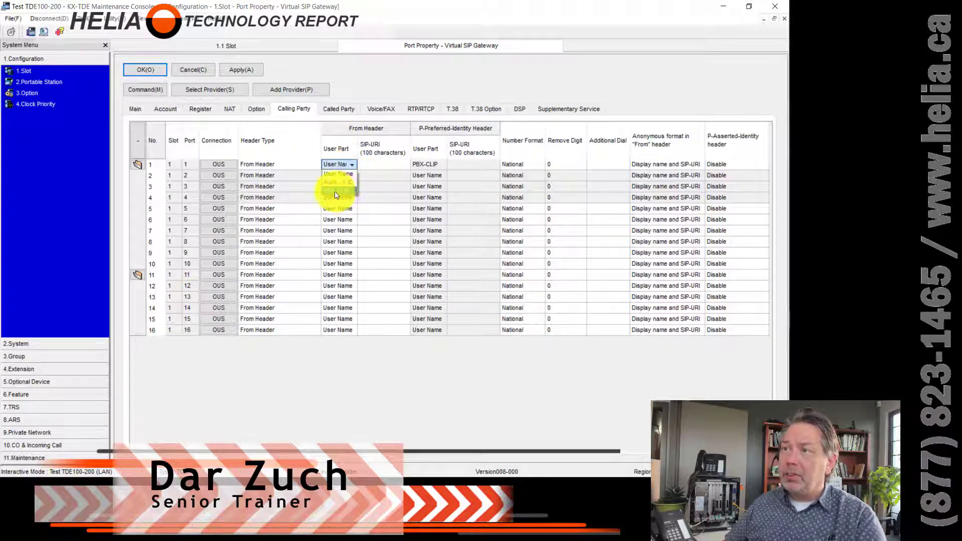
click(337, 175)
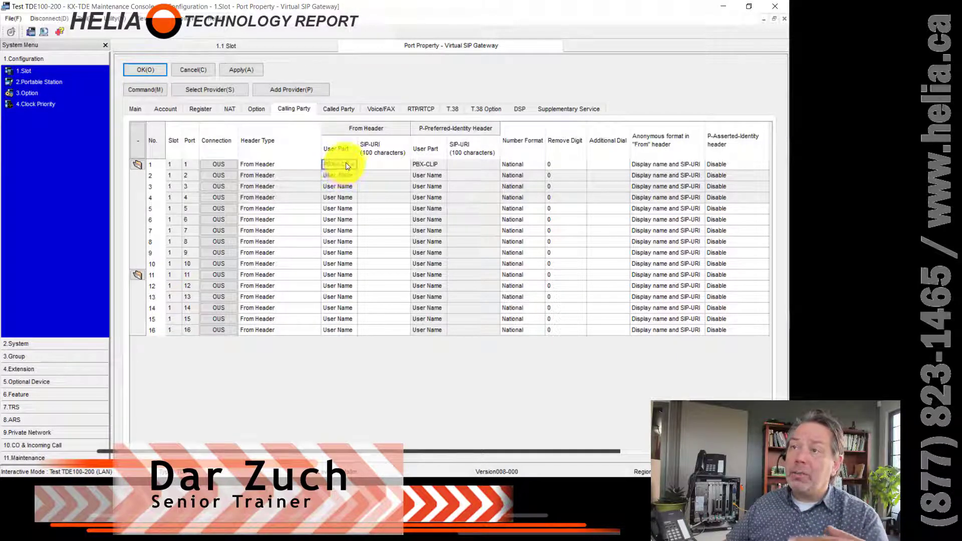
click(338, 164)
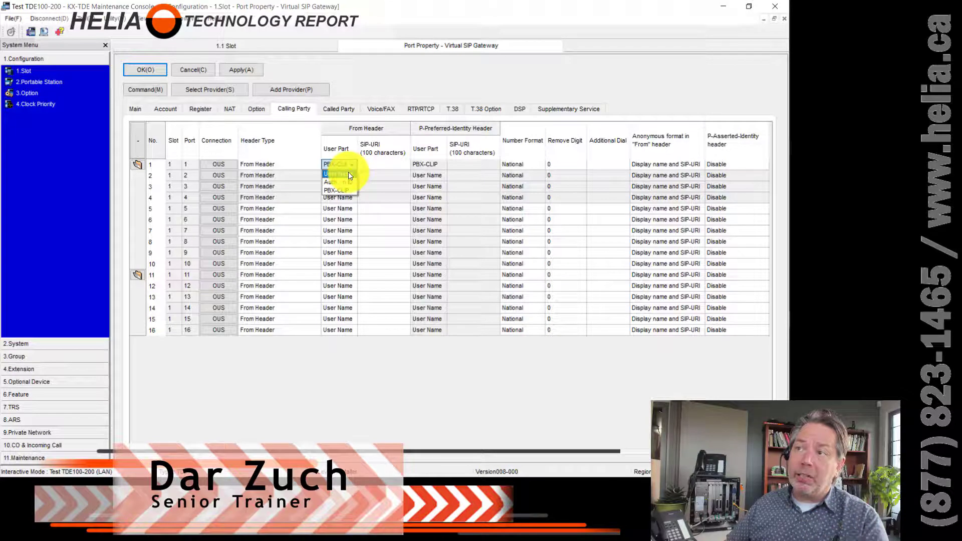
click(337, 182)
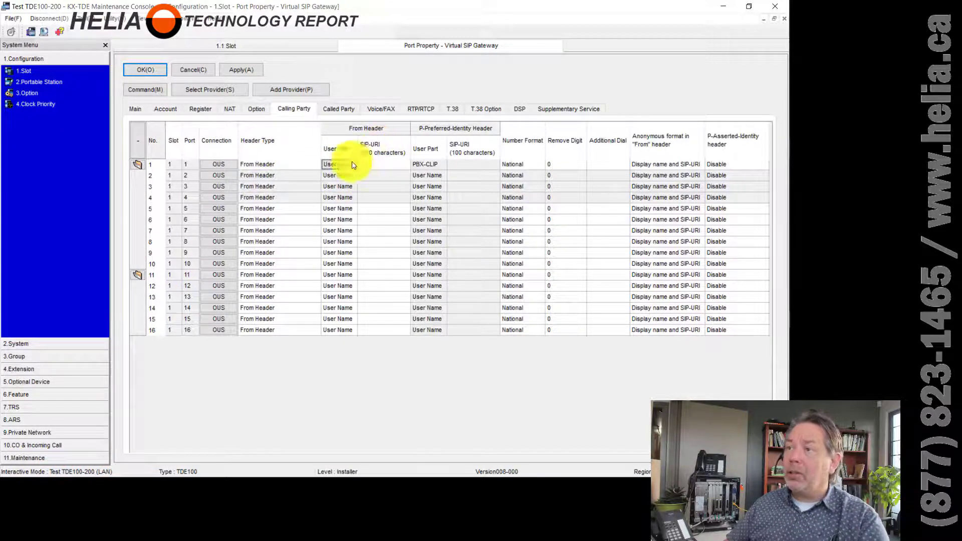
click(337, 164)
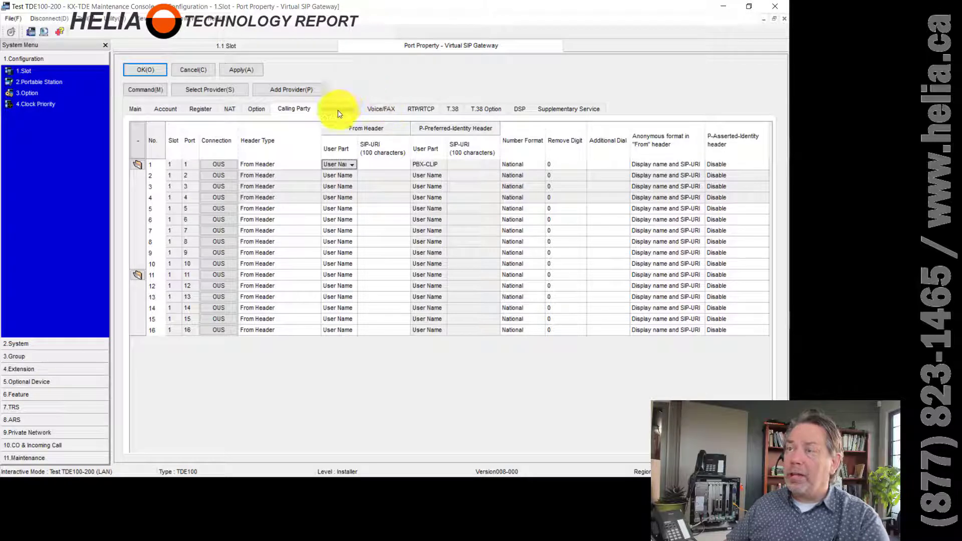
click(337, 109)
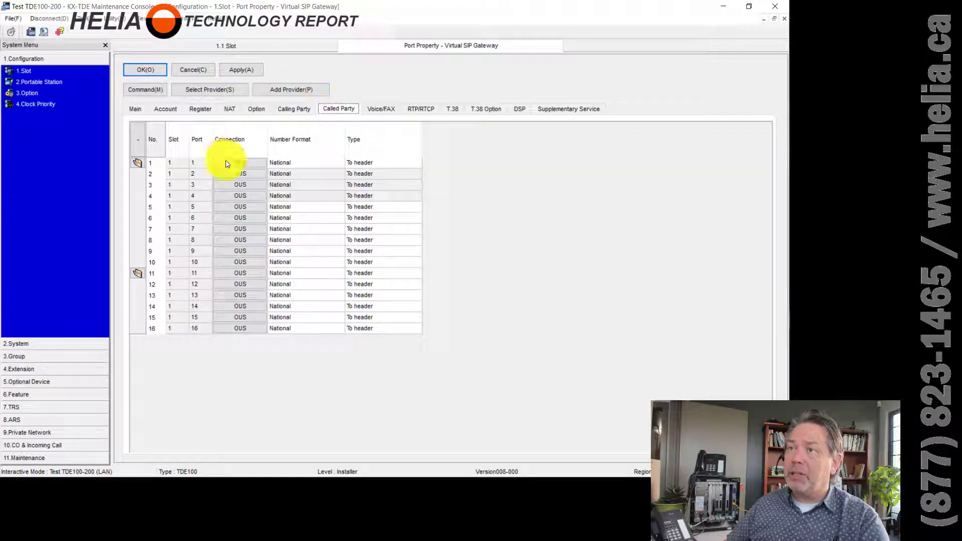
- Check port 1's codecs: G.711Mu first, G.729A second, third priority left at None
click(381, 108)
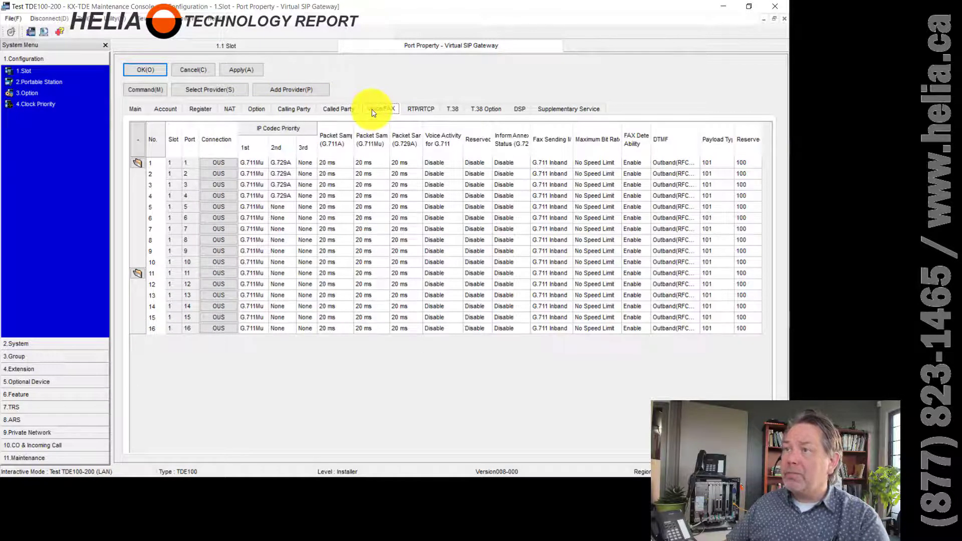
click(380, 109)
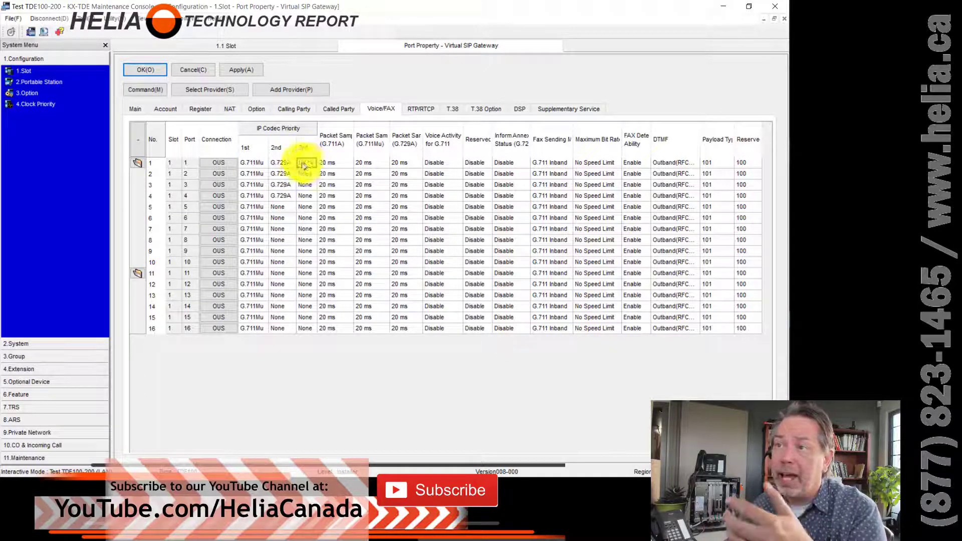
click(305, 161)
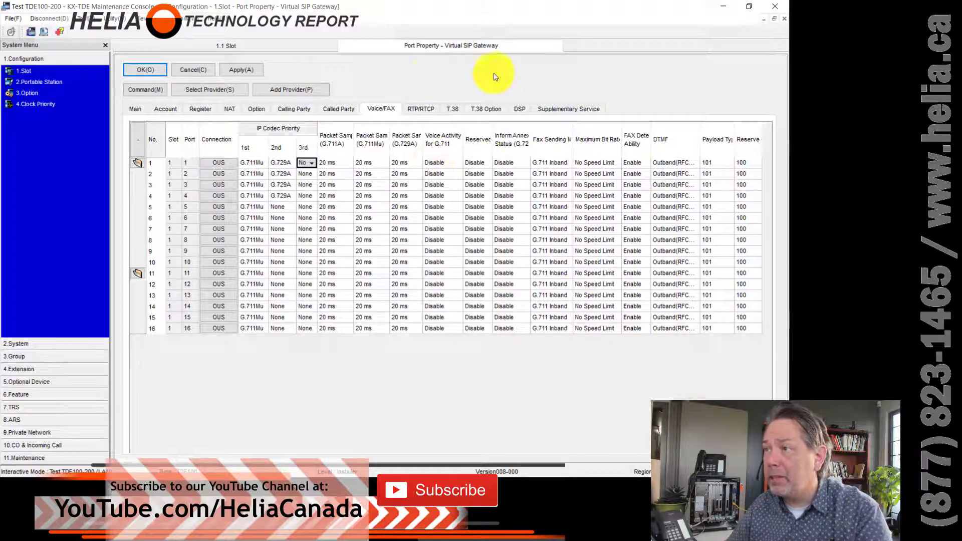
mouse_move(546, 468)
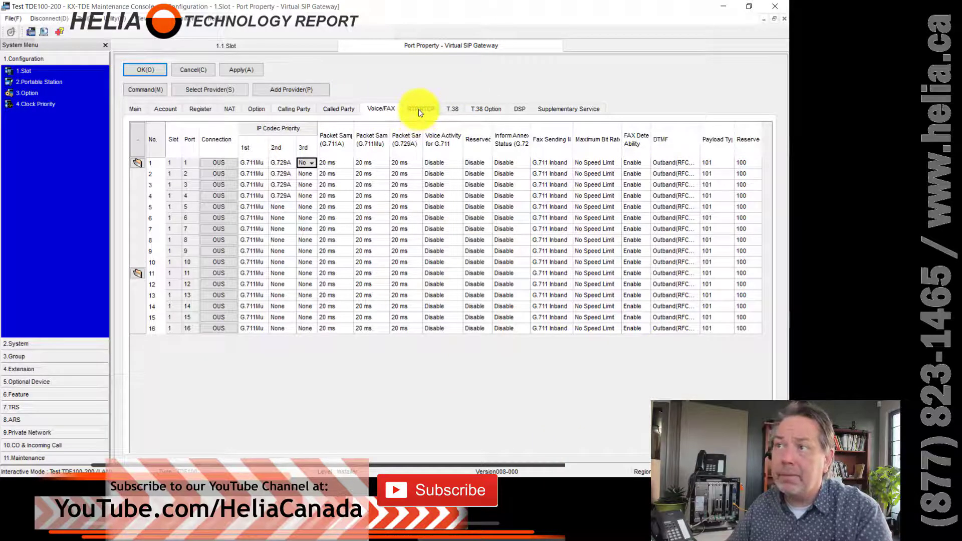
- Browse the RTP QoS, T.38, DSP and Supplementary Service tabs, where REFER transfers are No
click(420, 109)
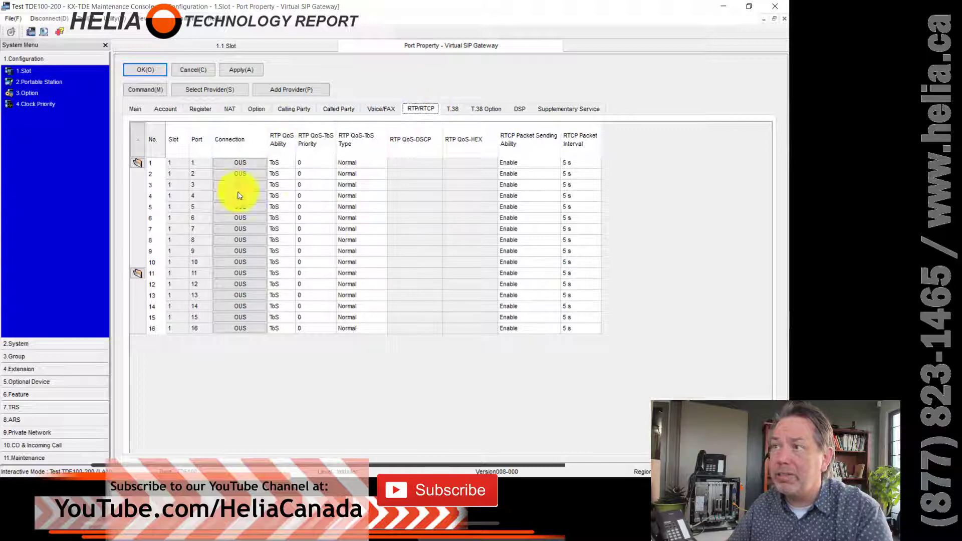
mouse_move(453, 114)
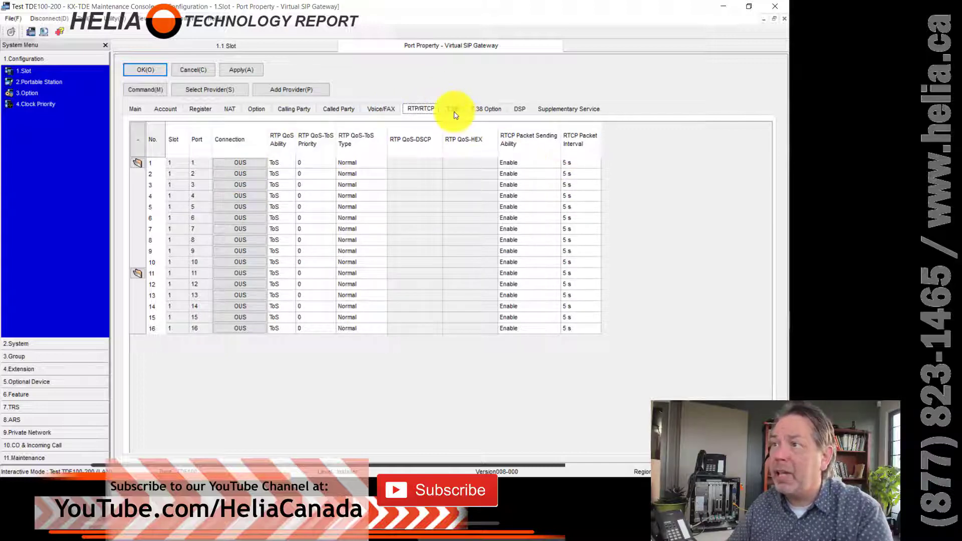
click(453, 109)
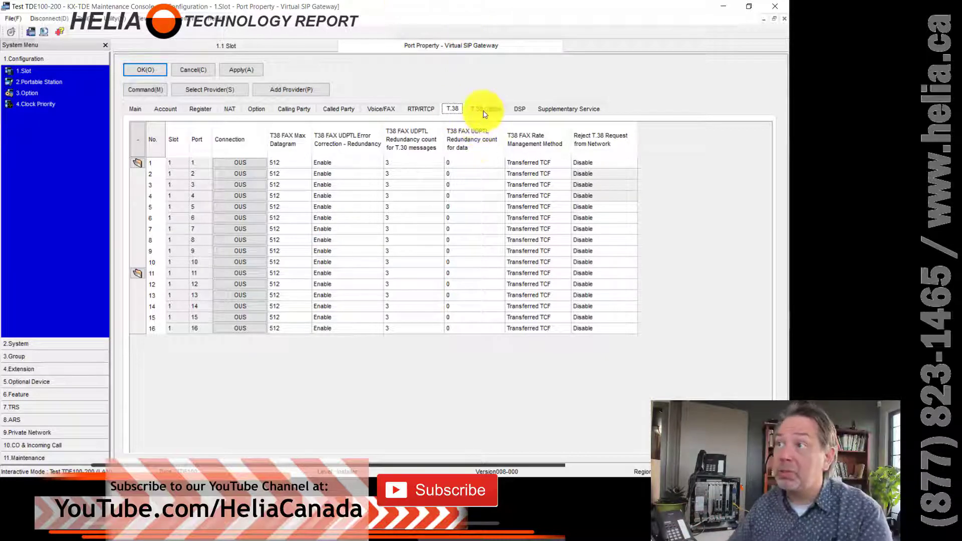
click(485, 109)
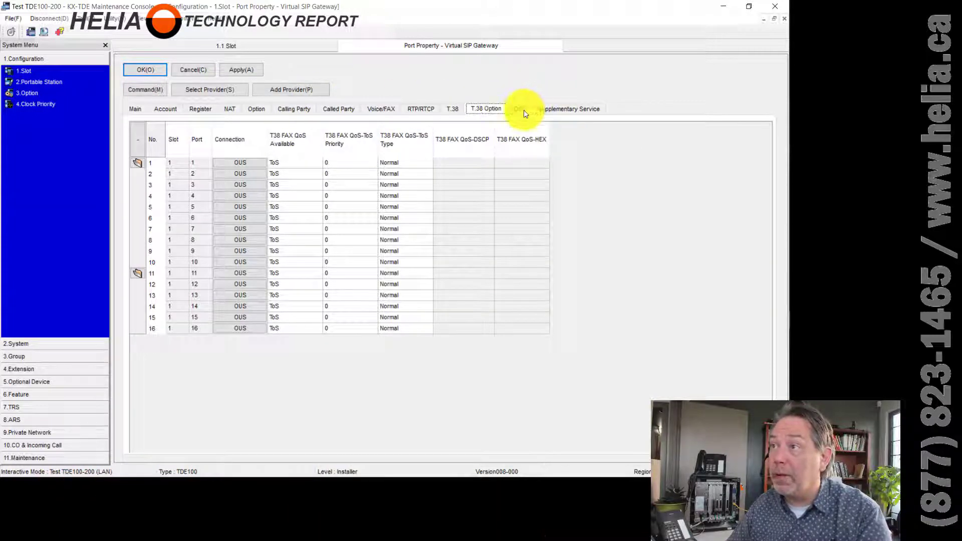
click(520, 108)
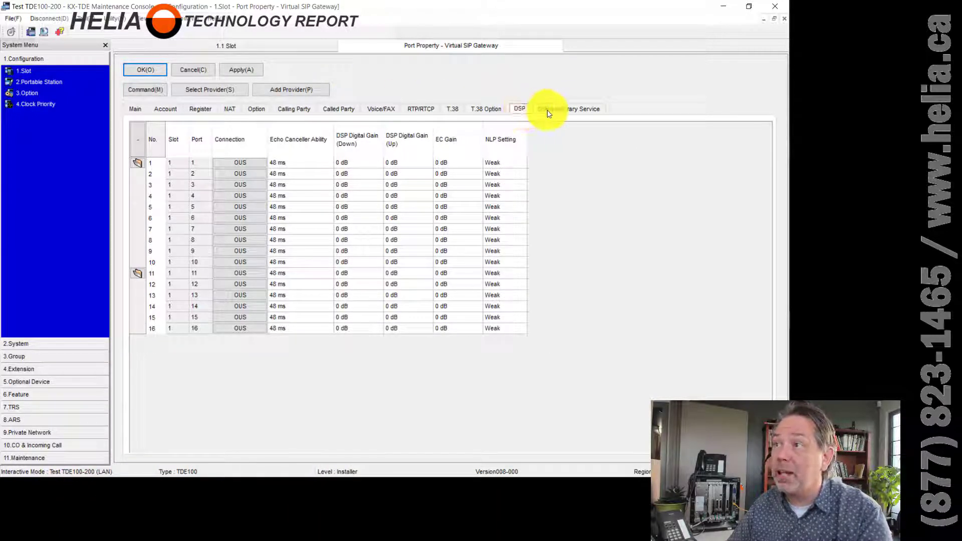
click(567, 108)
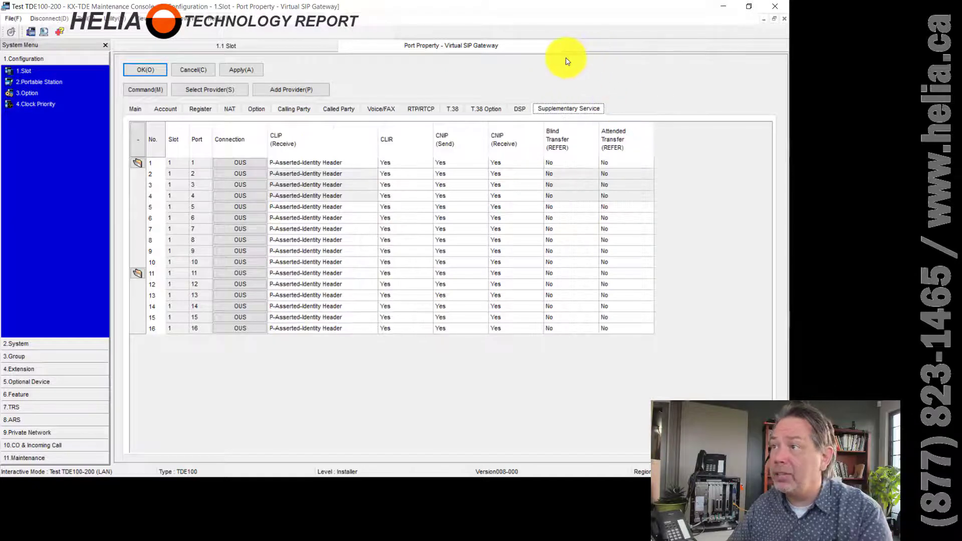
mouse_move(233, 104)
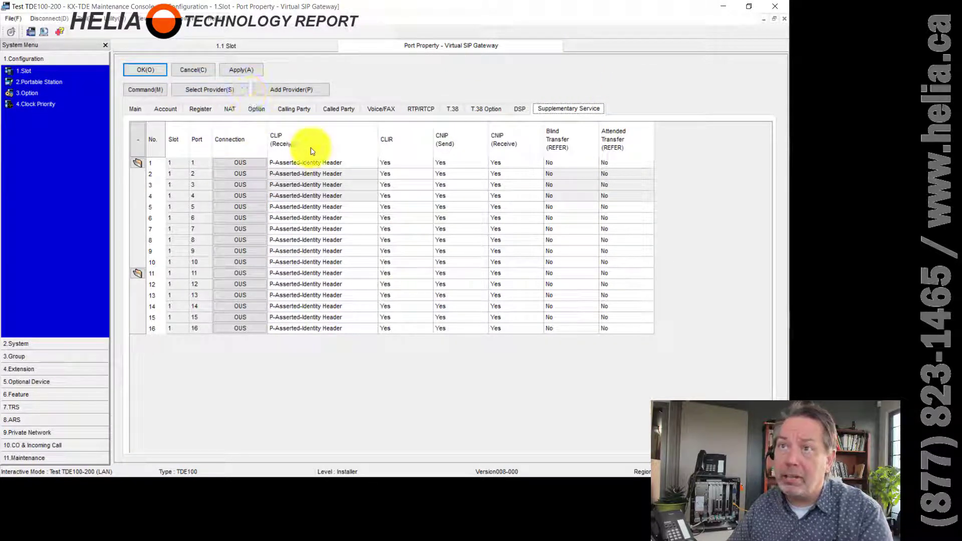
mouse_move(113, 176)
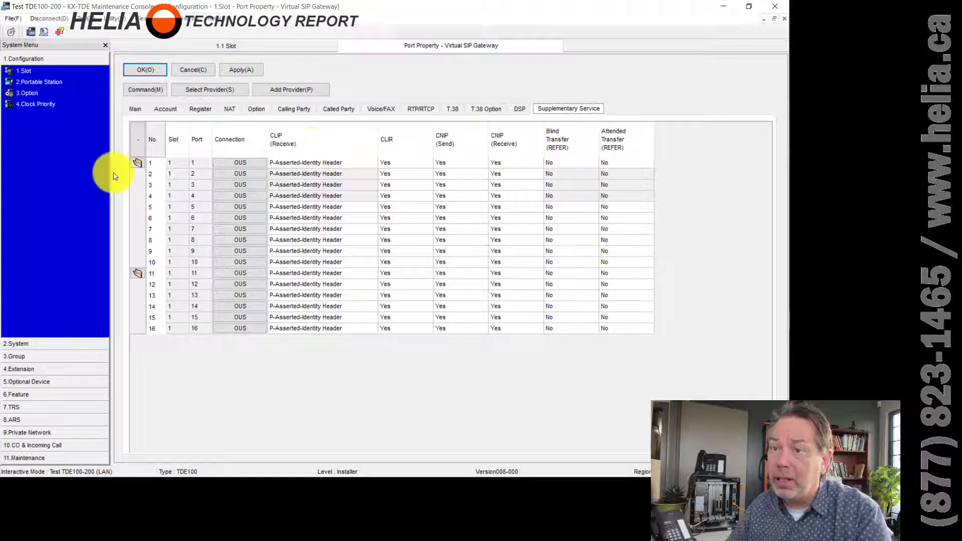
mouse_move(46, 360)
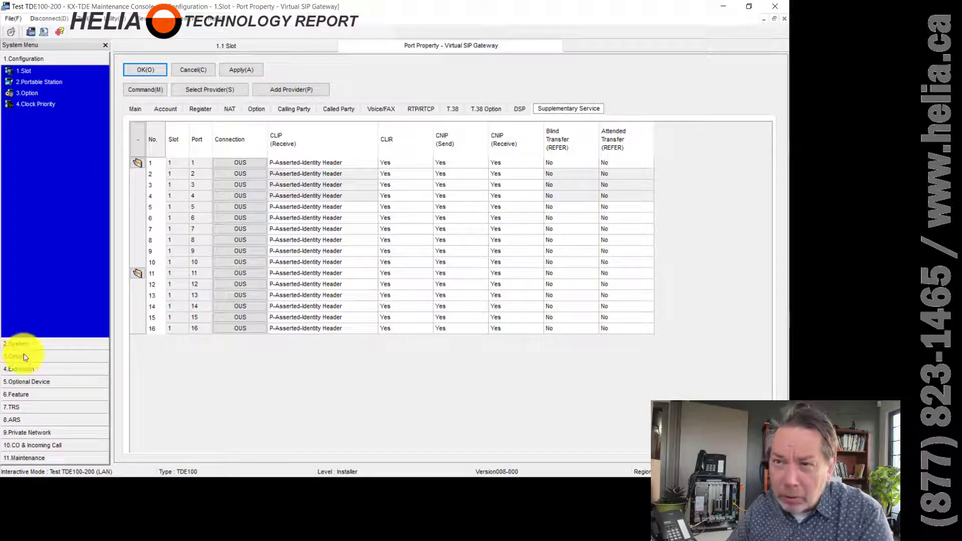
- Expand Group > Trunk Group and open 4.Dialling plan listing N11, NXXNXXXXXX and 1NXXNXXXXXX
click(21, 356)
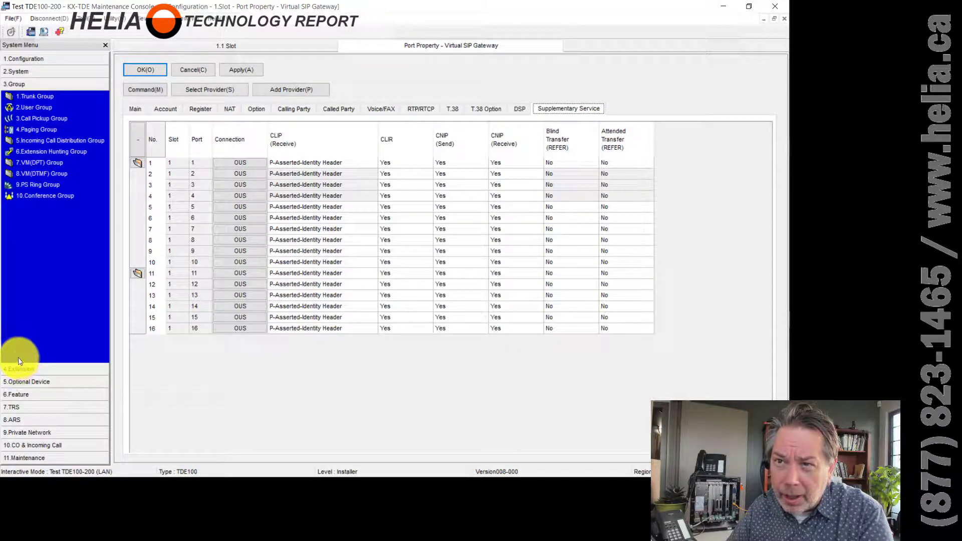
click(34, 96)
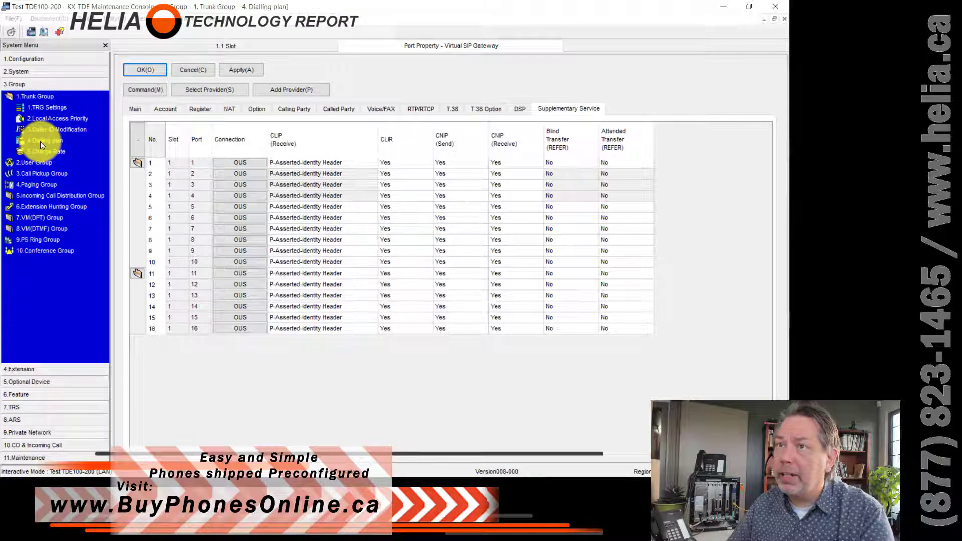
click(44, 140)
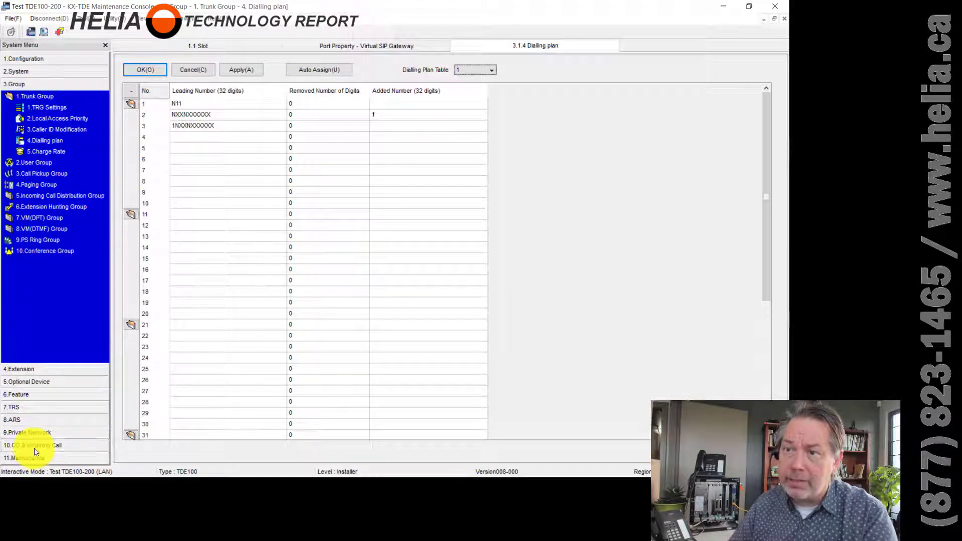
click(32, 445)
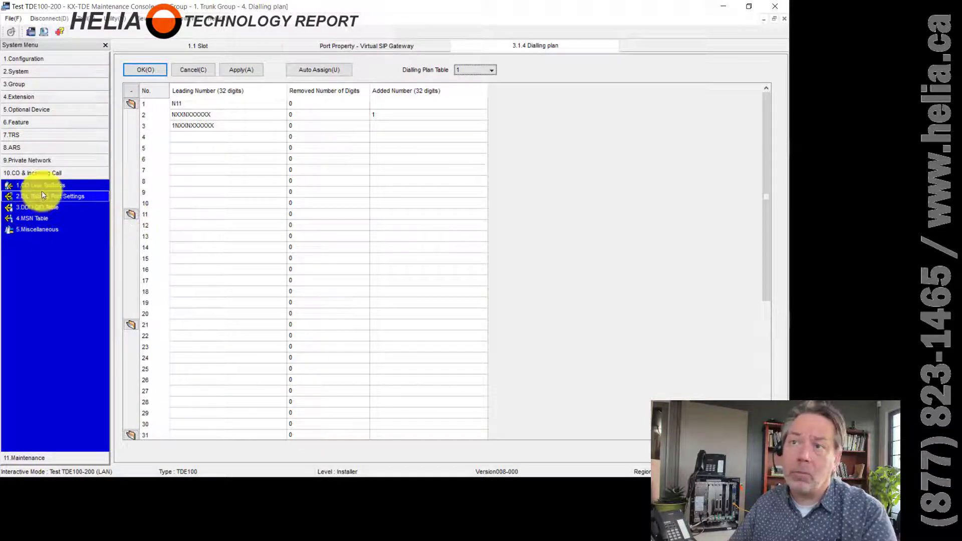
click(49, 196)
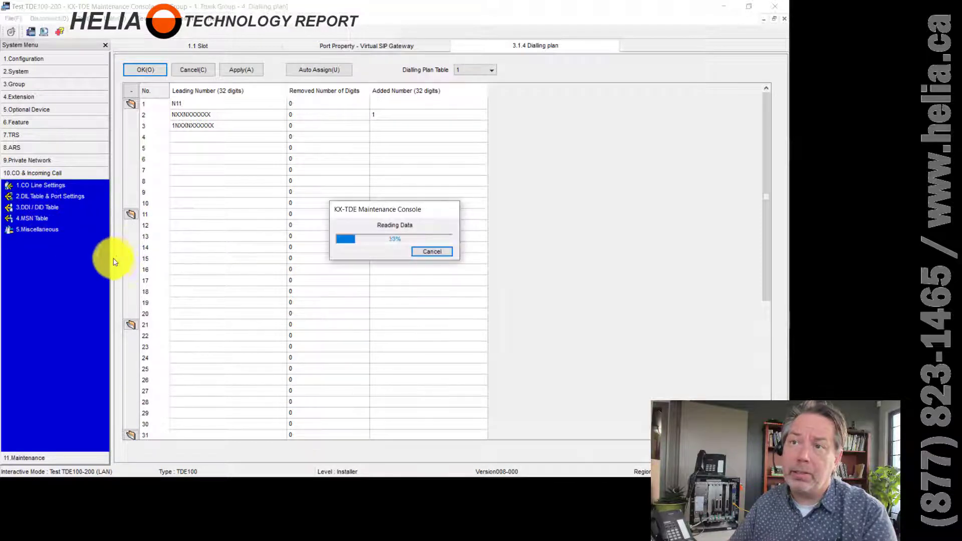
click(36, 208)
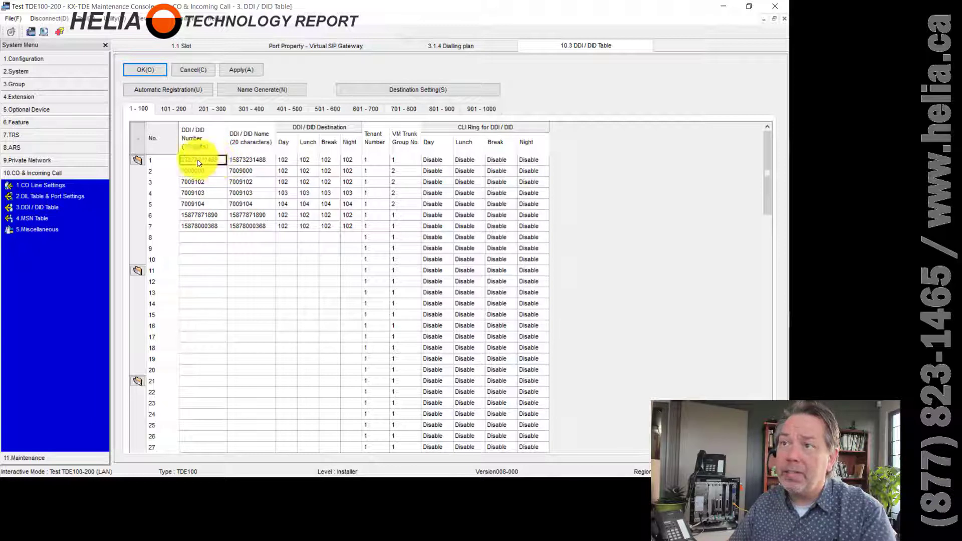
click(199, 159)
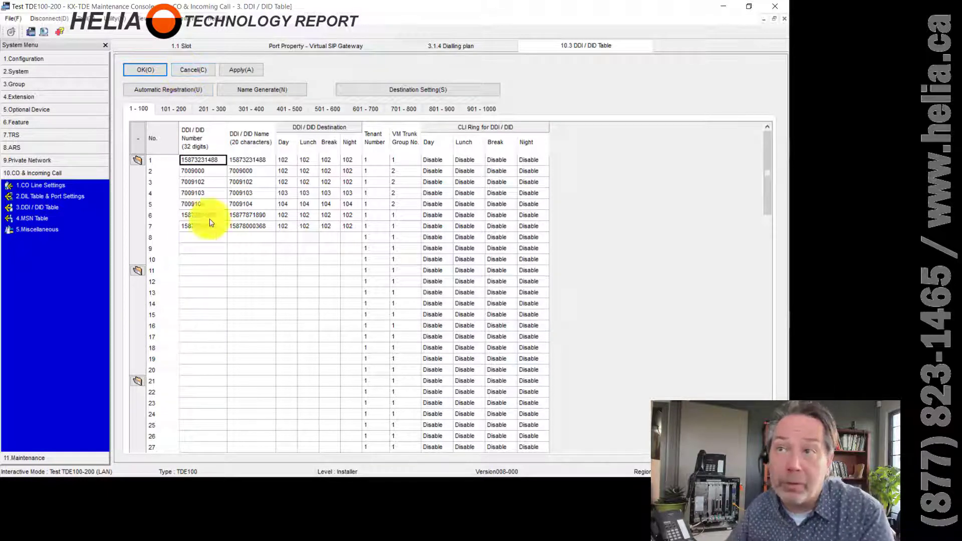
mouse_move(636, 112)
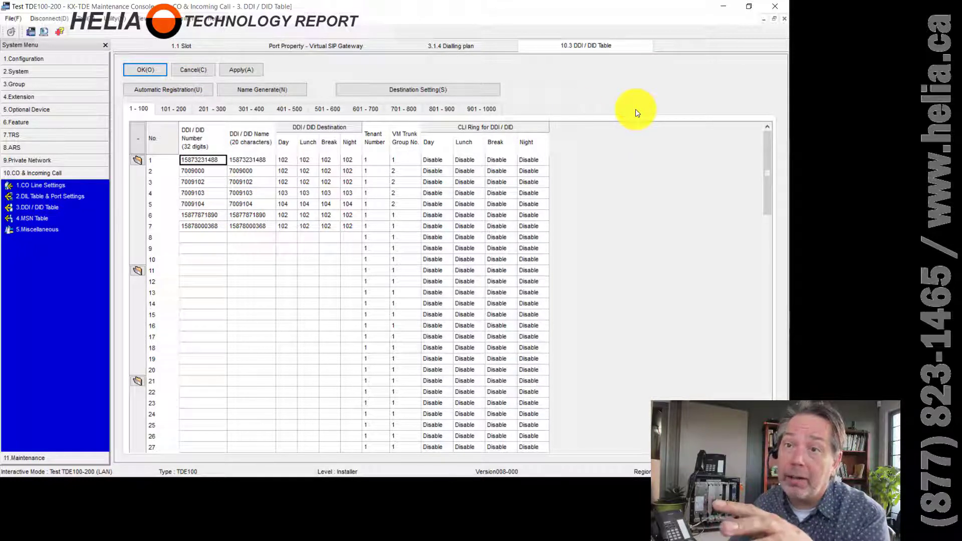
mouse_move(617, 136)
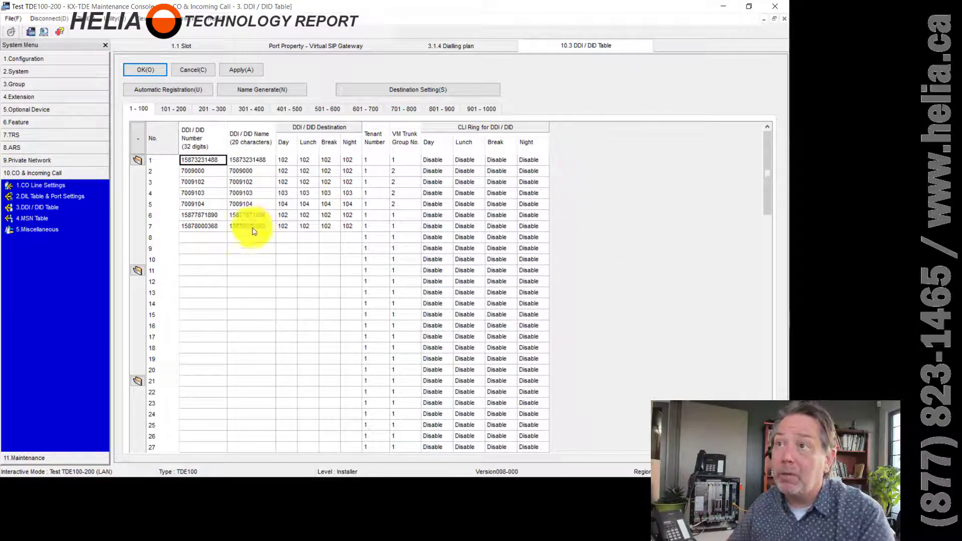
- Close the DID table and bring up the V-SIPGW16 card's actions in 1.Slot
click(450, 45)
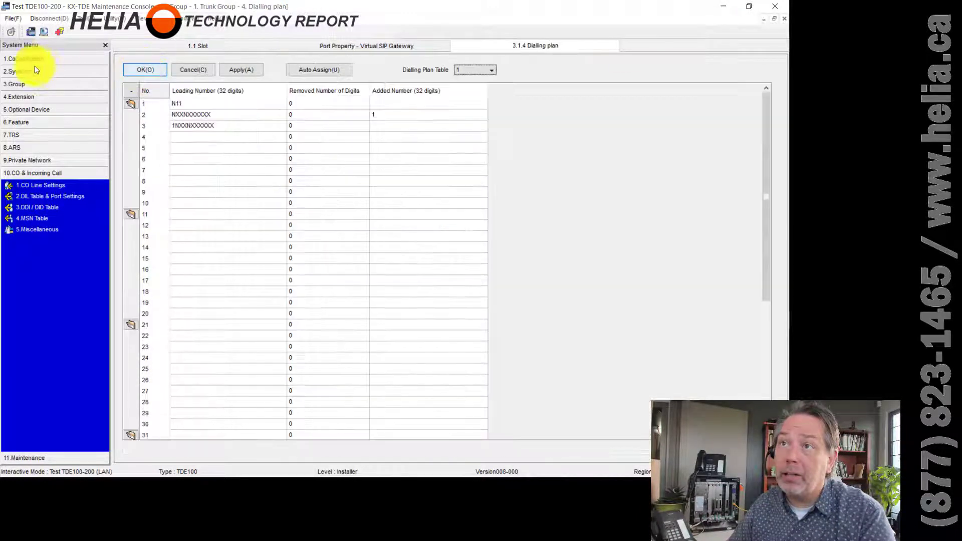
click(24, 58)
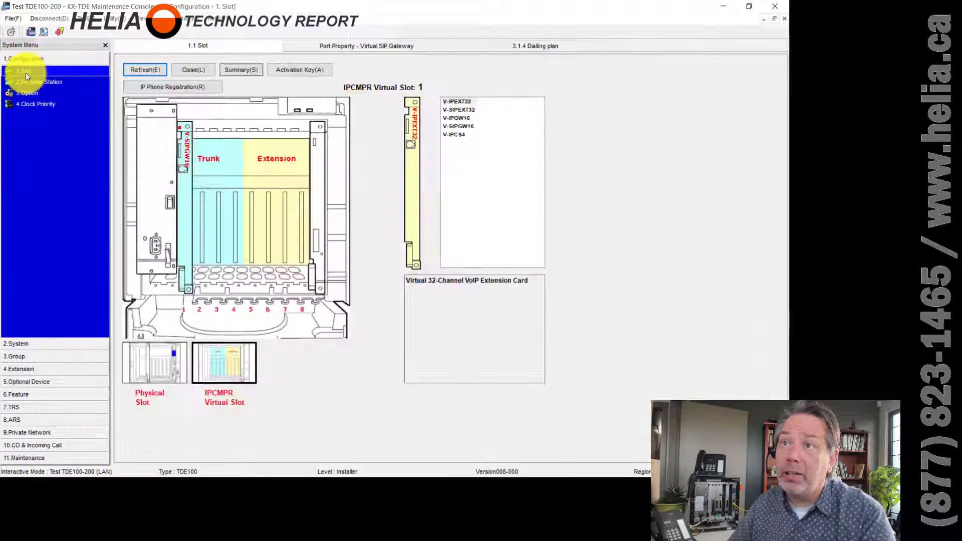
right_click(184, 129)
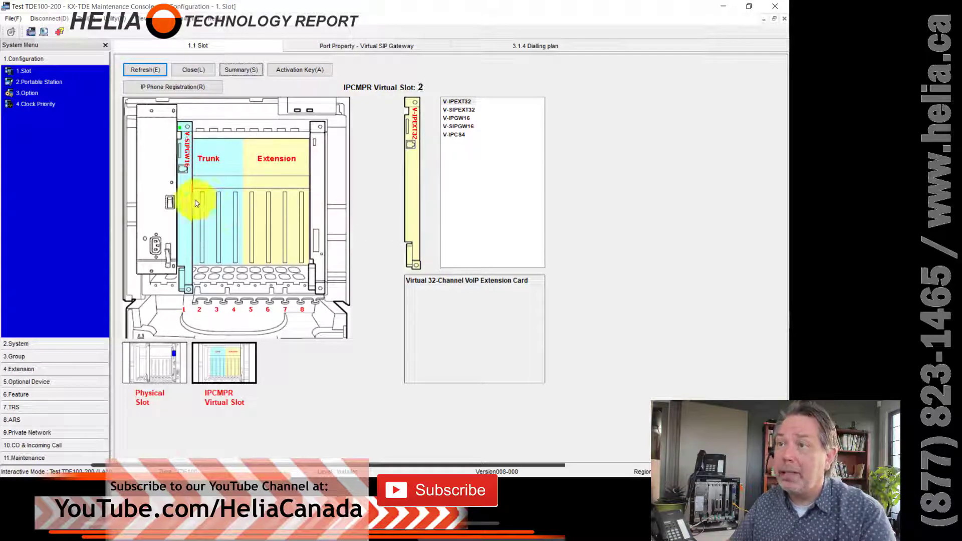
right_click(197, 202)
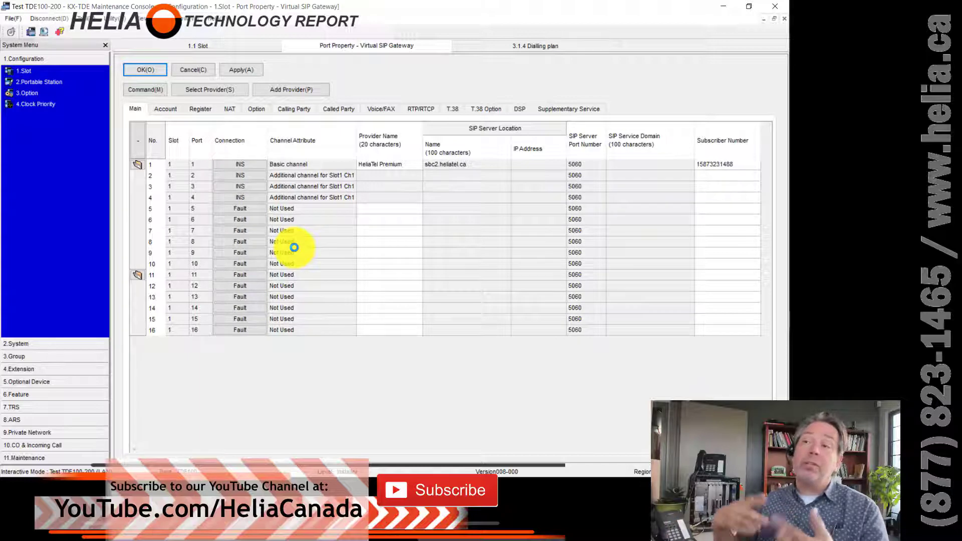
mouse_move(229, 170)
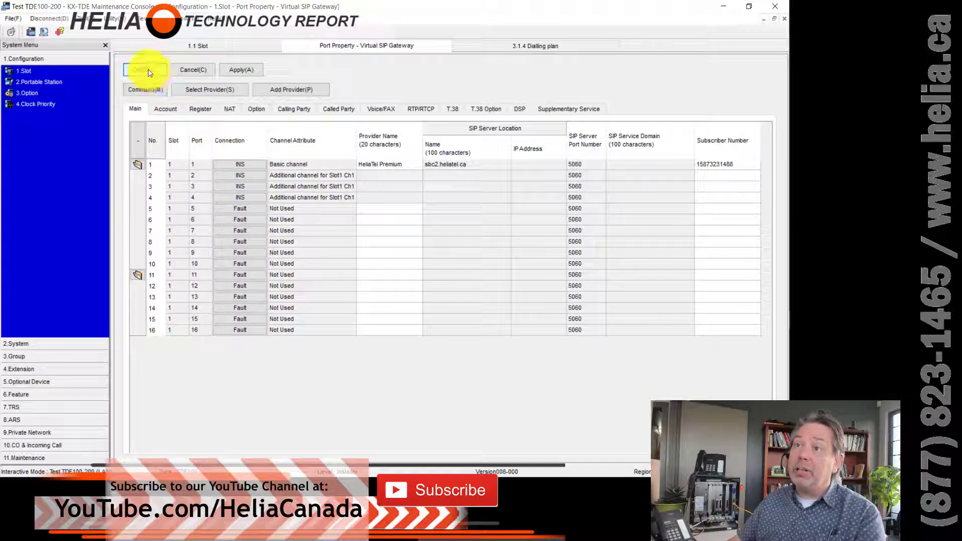
- Confirm the Virtual SIP Gateway port properties with OK, returning to 1.1 Slot
click(144, 69)
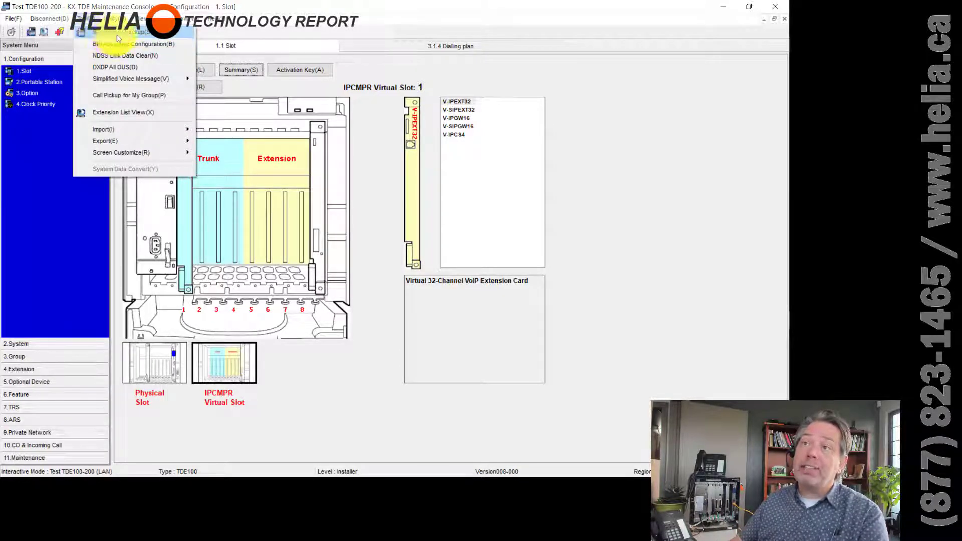
click(123, 32)
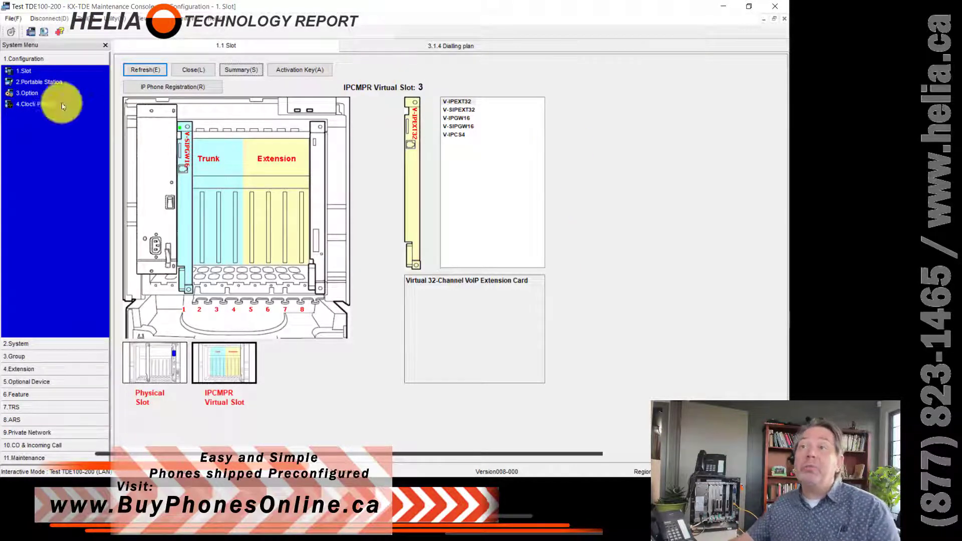
click(98, 18)
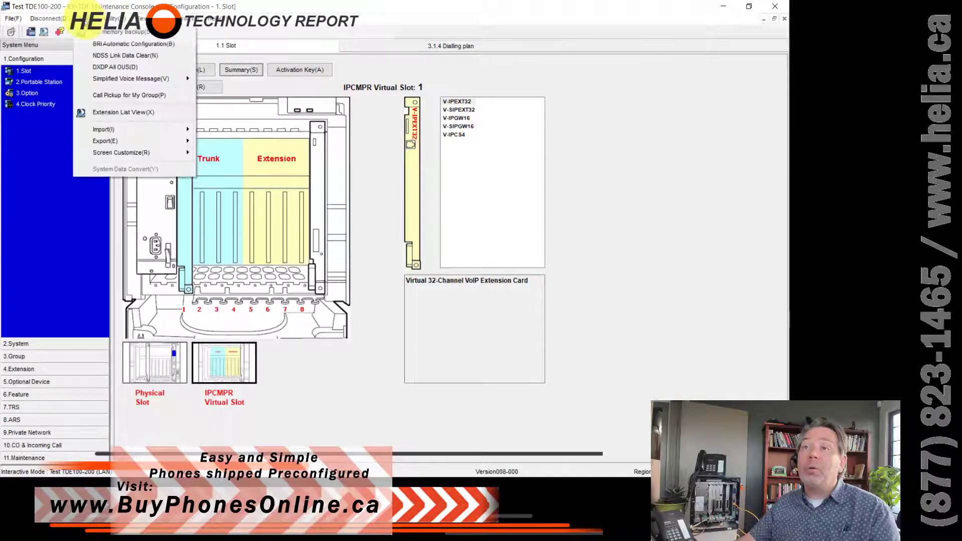
mouse_move(604, 215)
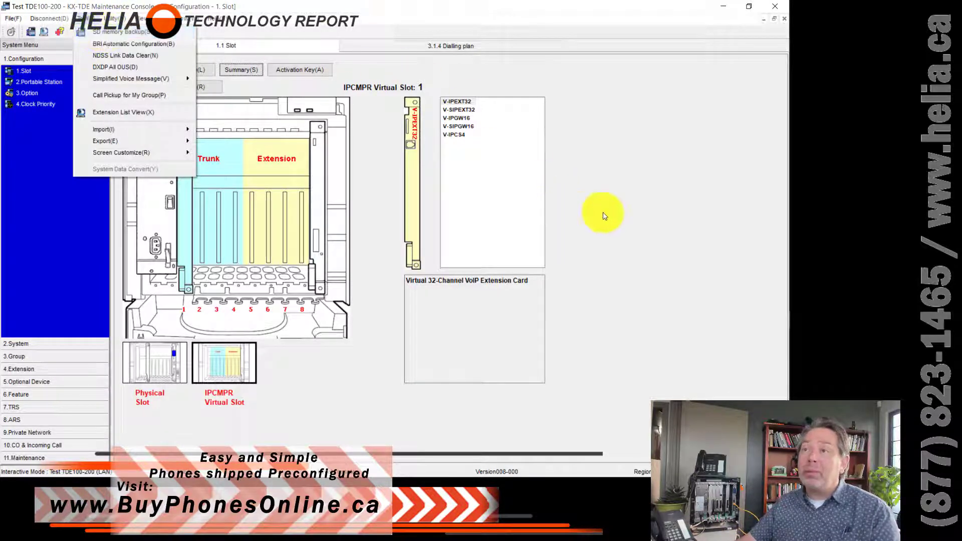
mouse_move(620, 202)
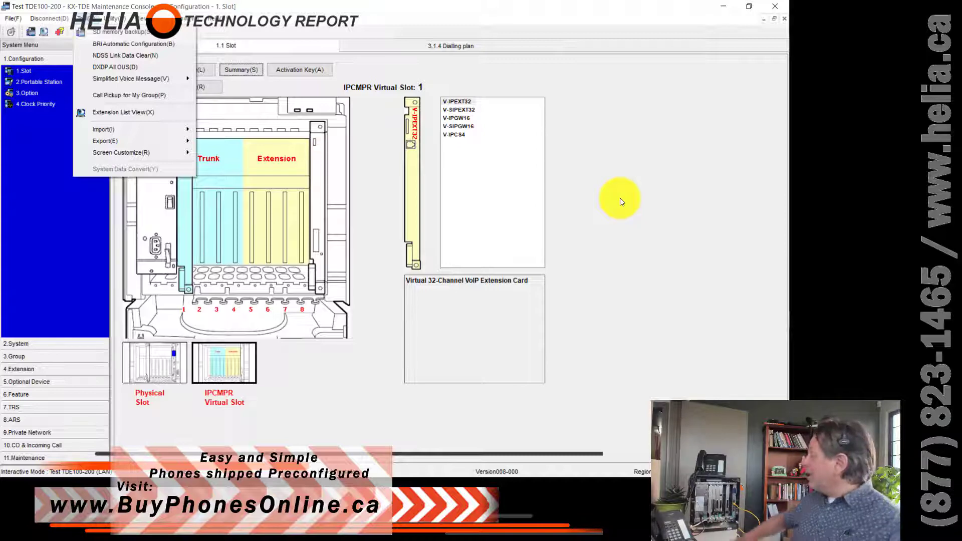